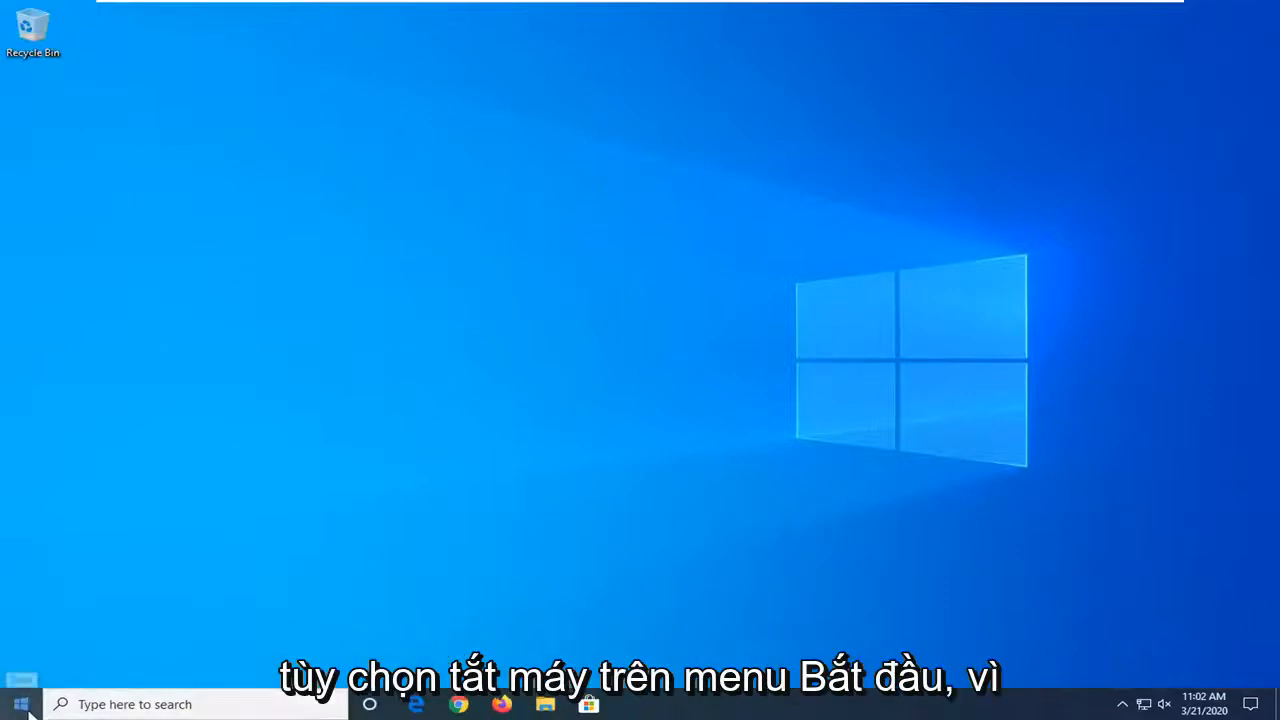
{"action": "mouse_move", "coordinate": [20, 704]}
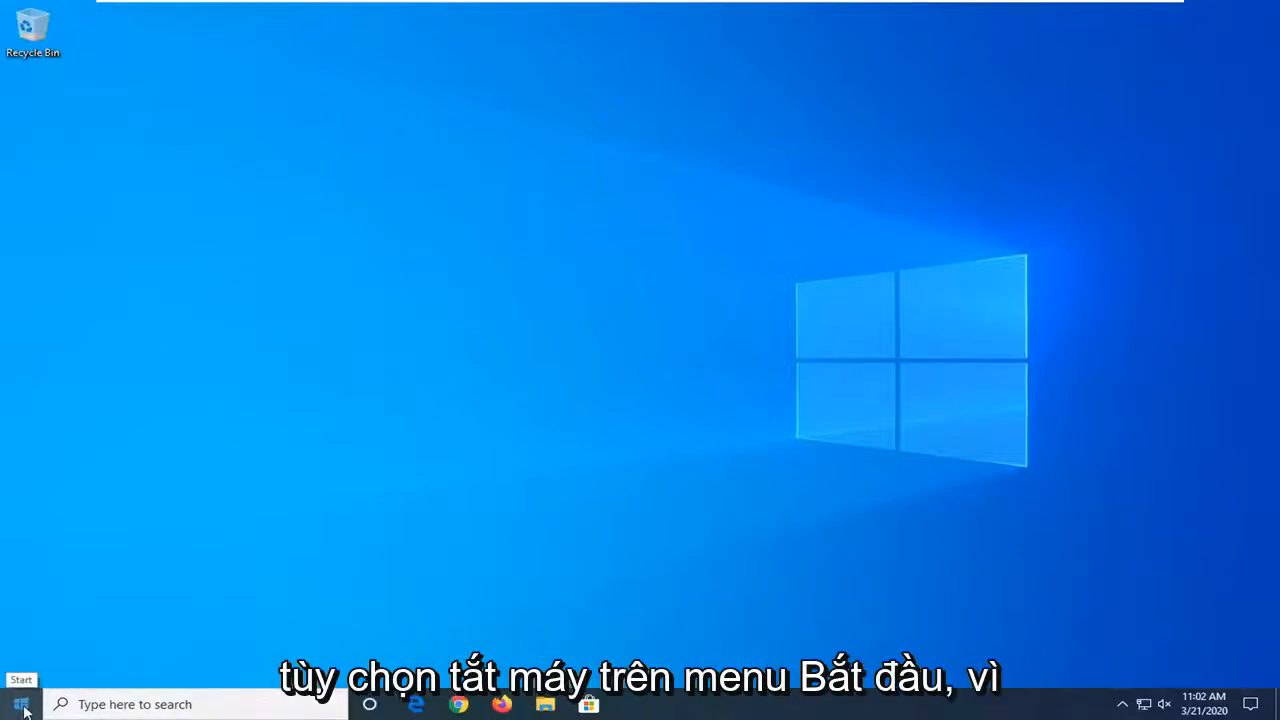
Browse the Start menu's power choices, then search the taskbar for 'control panel'.
{"action": "left_click", "coordinate": [20, 704]}
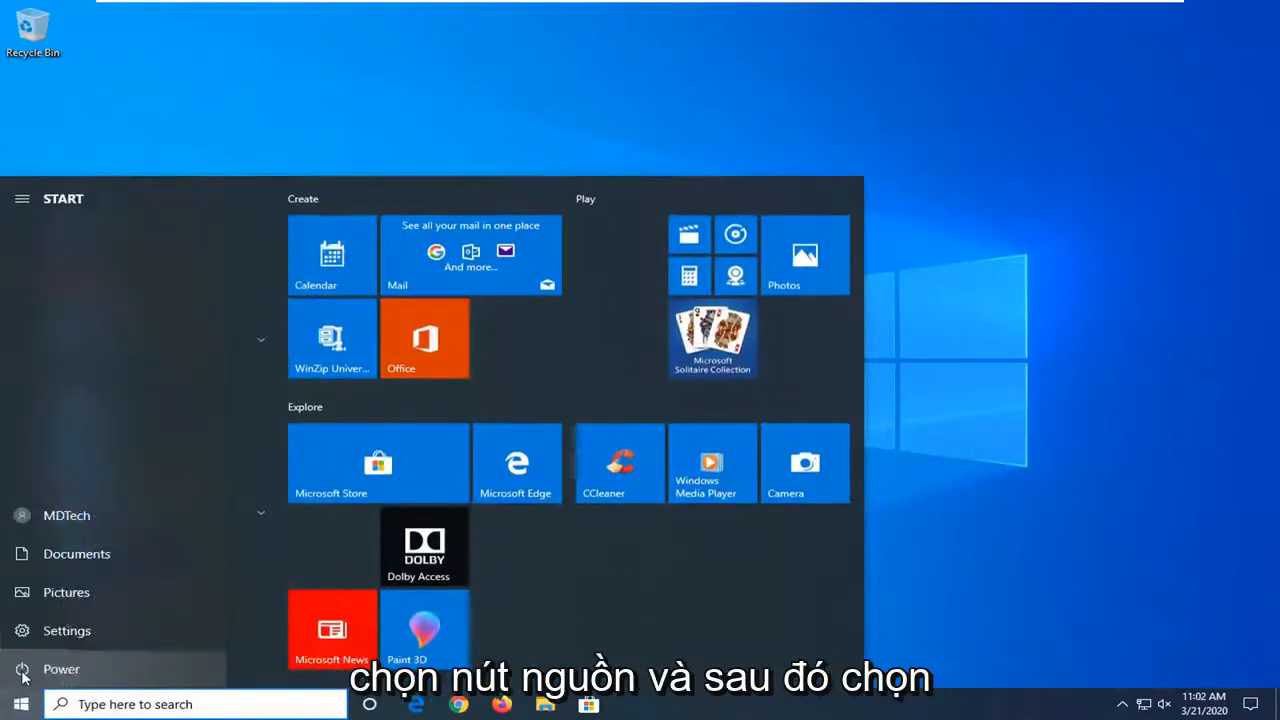
{"action": "left_click", "coordinate": [61, 669]}
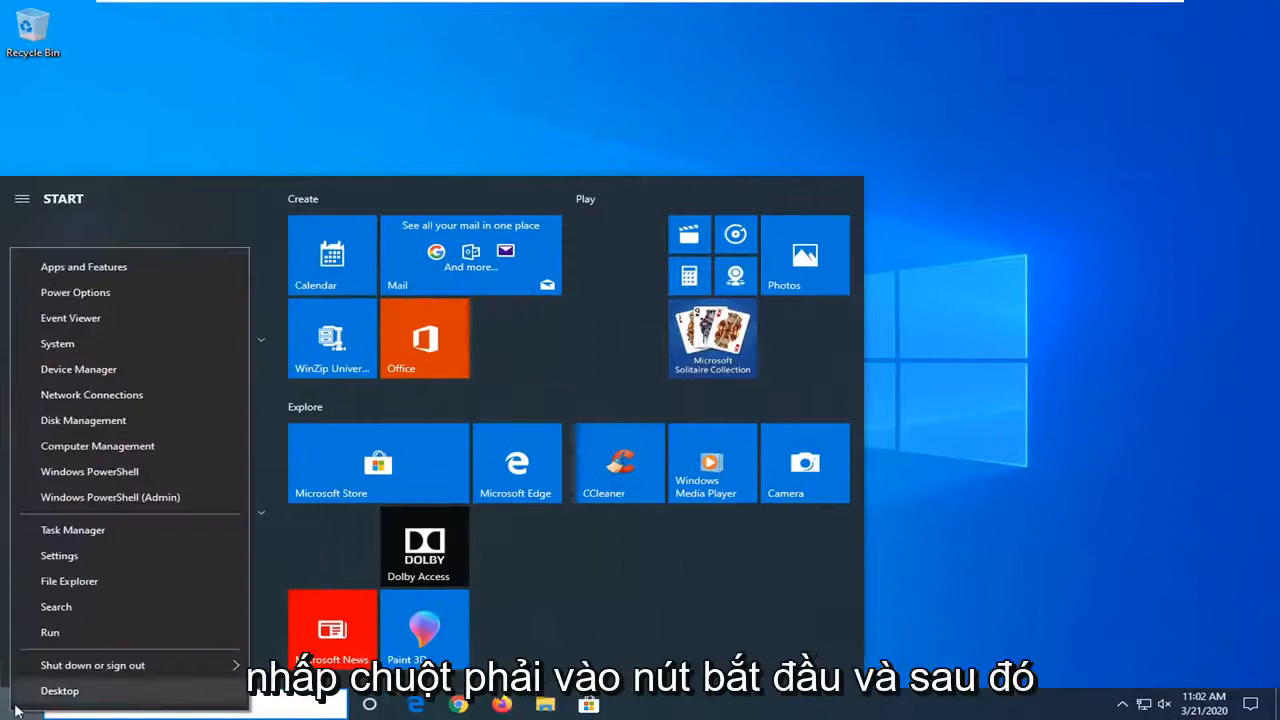
{"action": "left_click", "coordinate": [92, 664]}
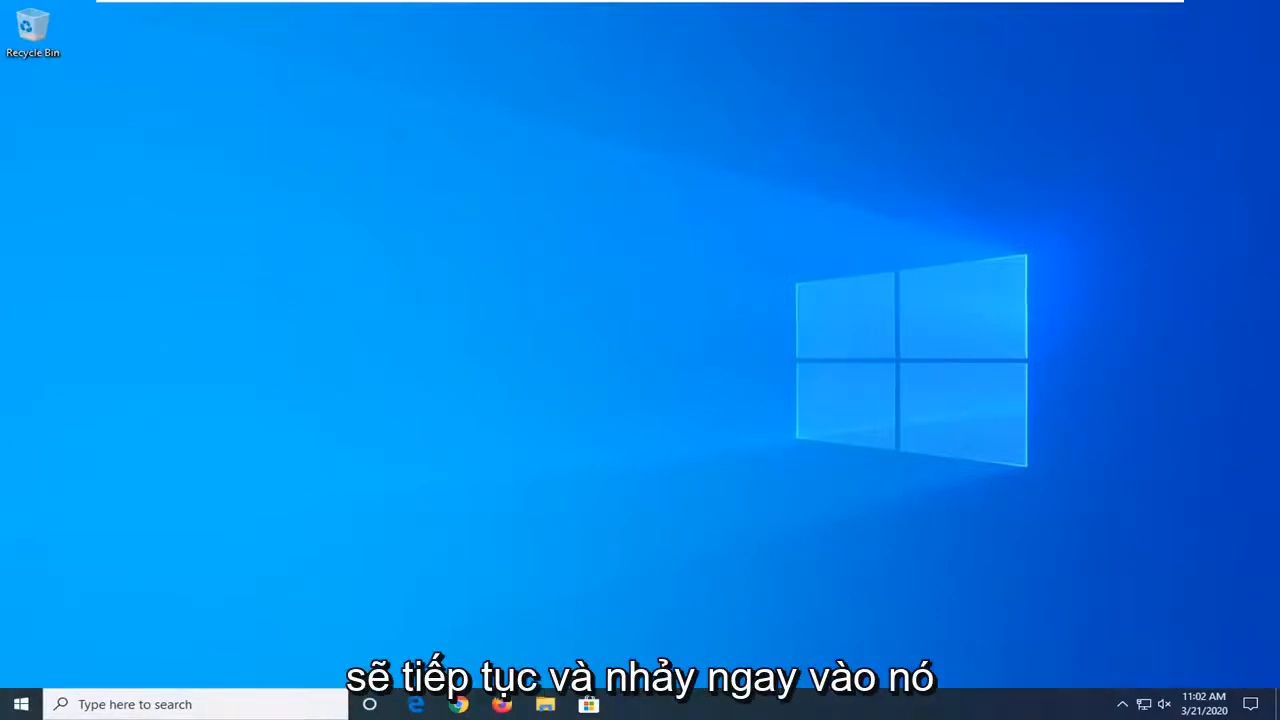
{"action": "mouse_move", "coordinate": [655, 393]}
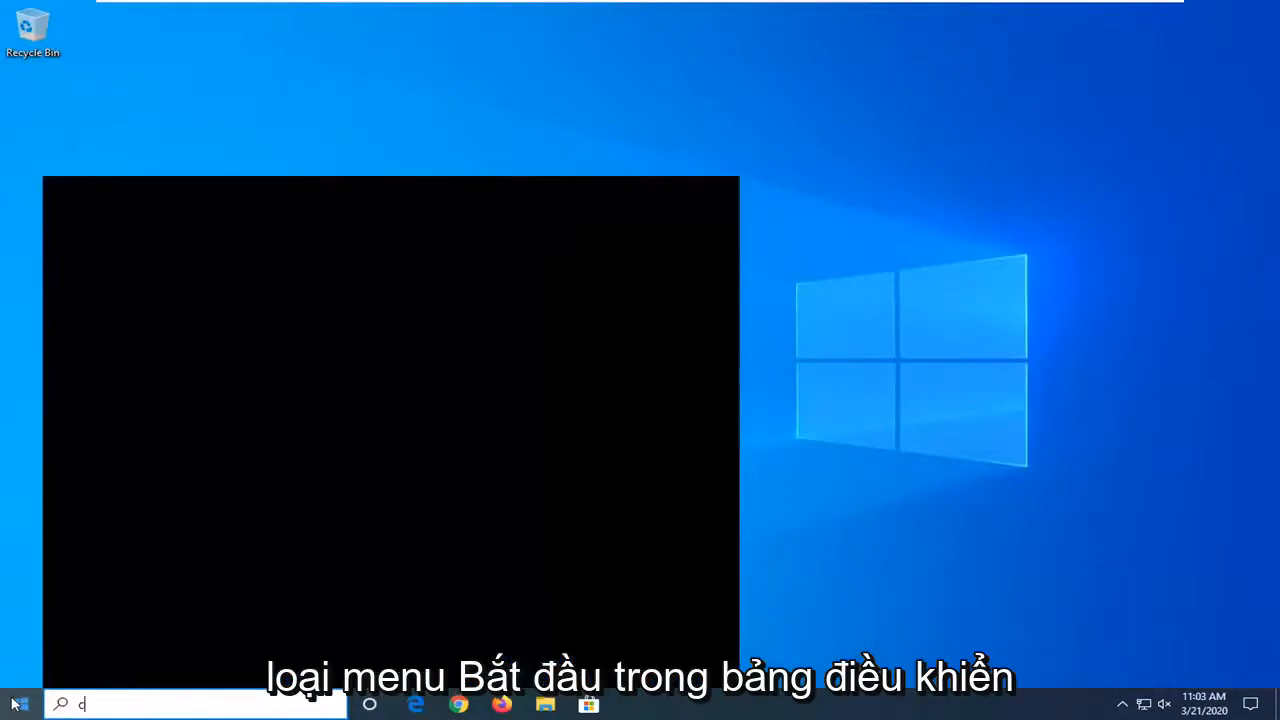
{"action": "type", "text": "control panel"}
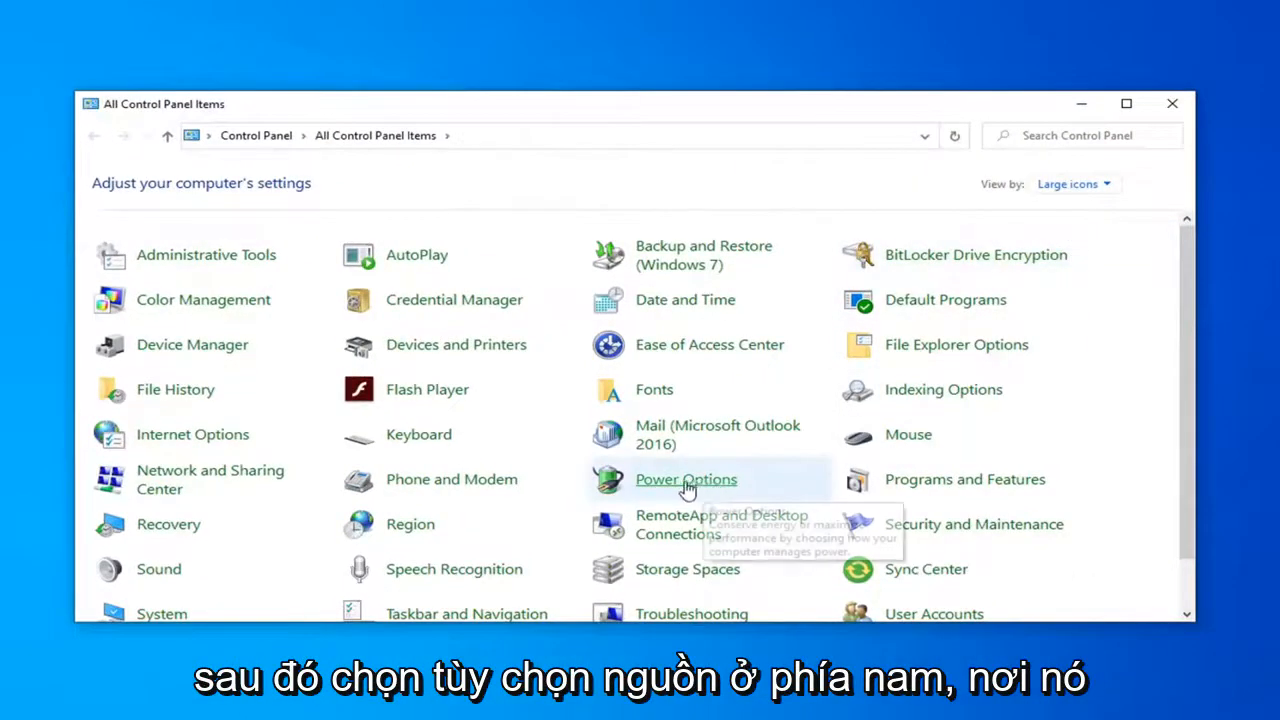
Unlock Power Options' power button and shutdown settings, then close without saving.
{"action": "left_click", "coordinate": [686, 479]}
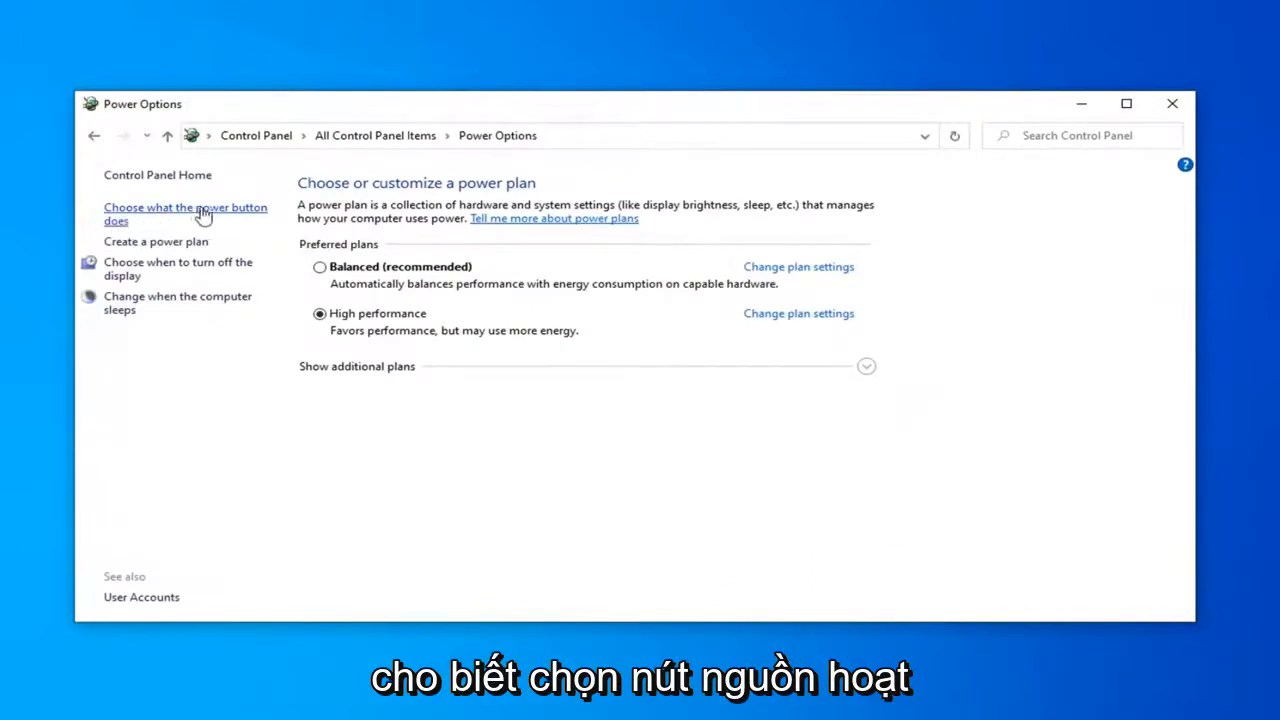
{"action": "left_click", "coordinate": [185, 214]}
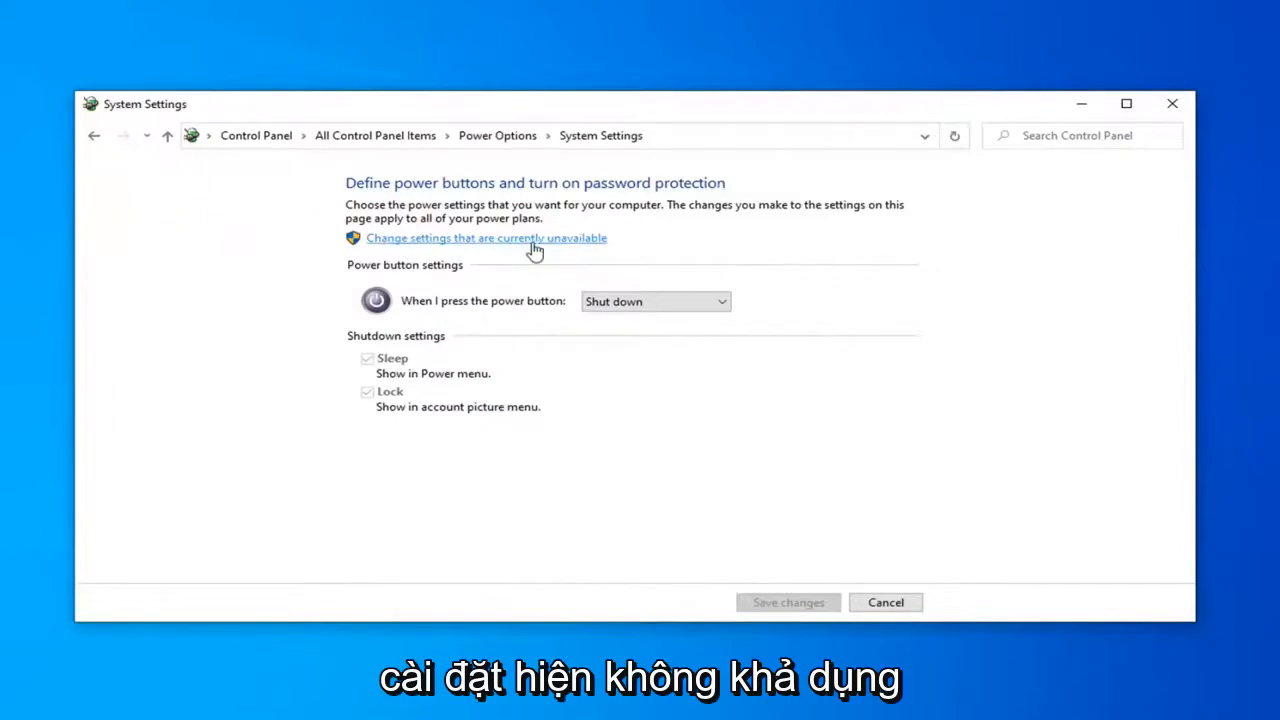
{"action": "left_click", "coordinate": [486, 238]}
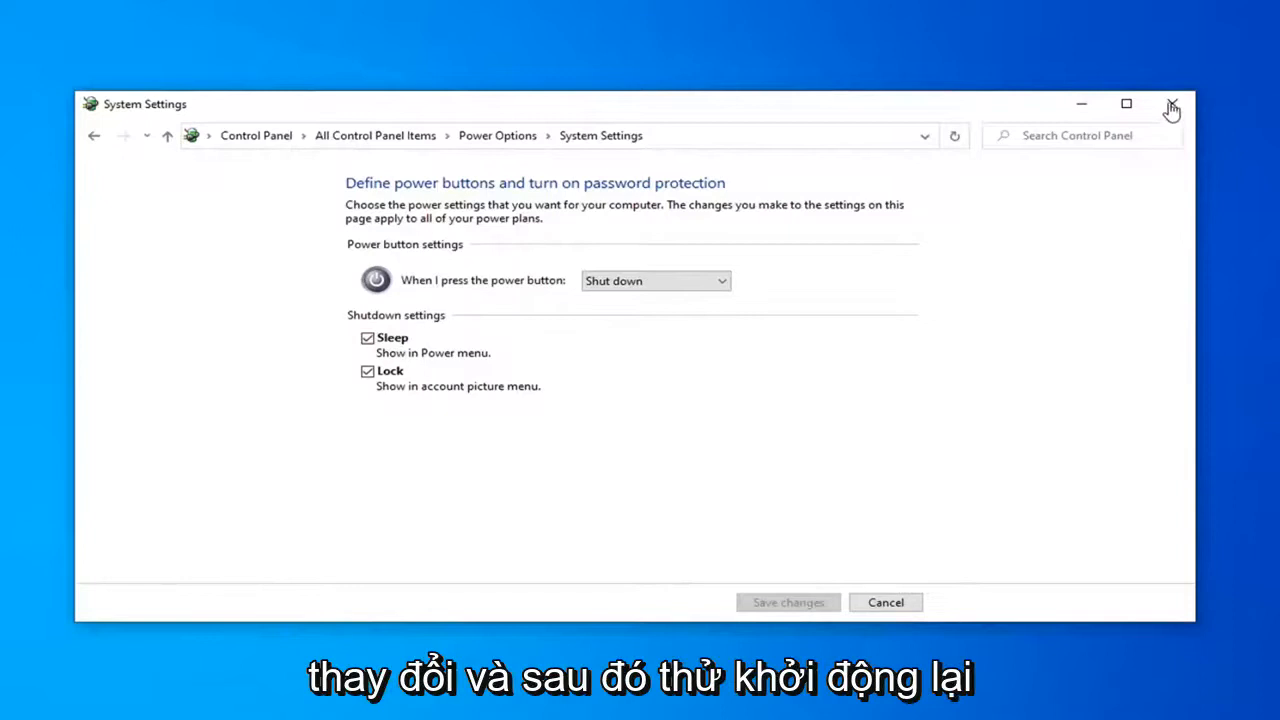
{"action": "left_click", "coordinate": [1171, 104]}
{"action": "type", "text": "c"}
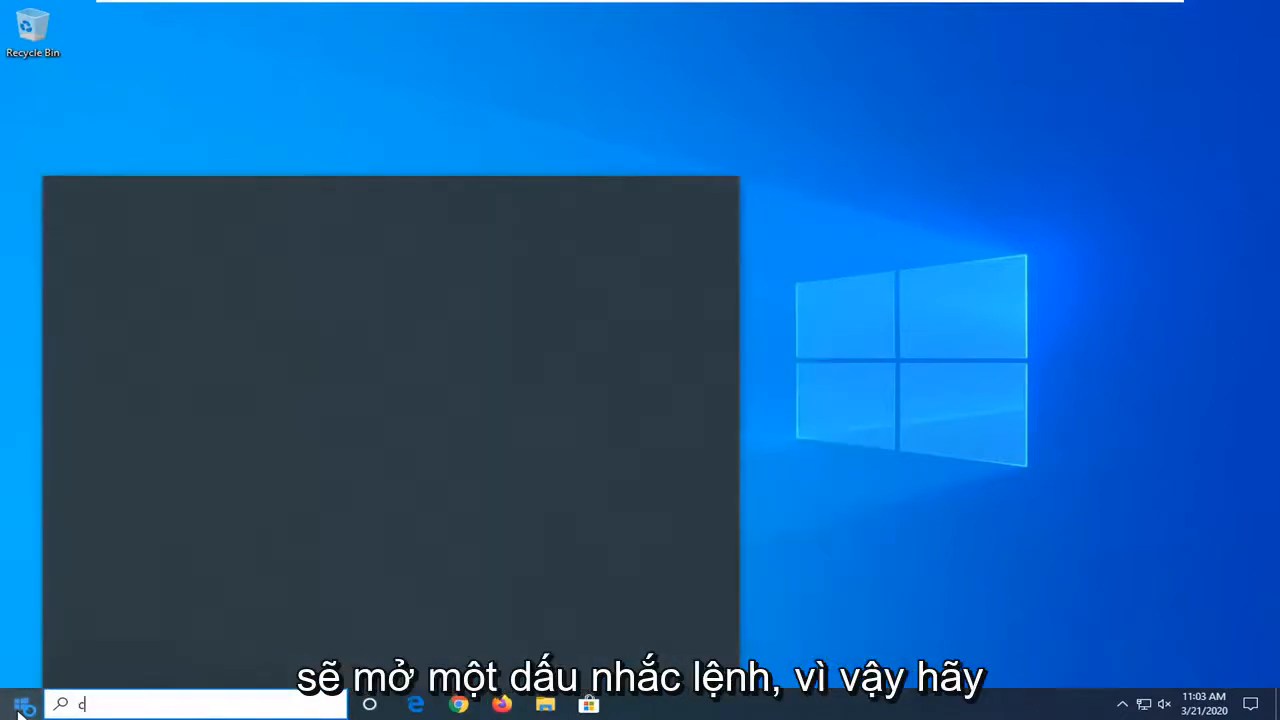
Search 'cmd' and run Command Prompt as administrator.
{"action": "type", "text": "md"}
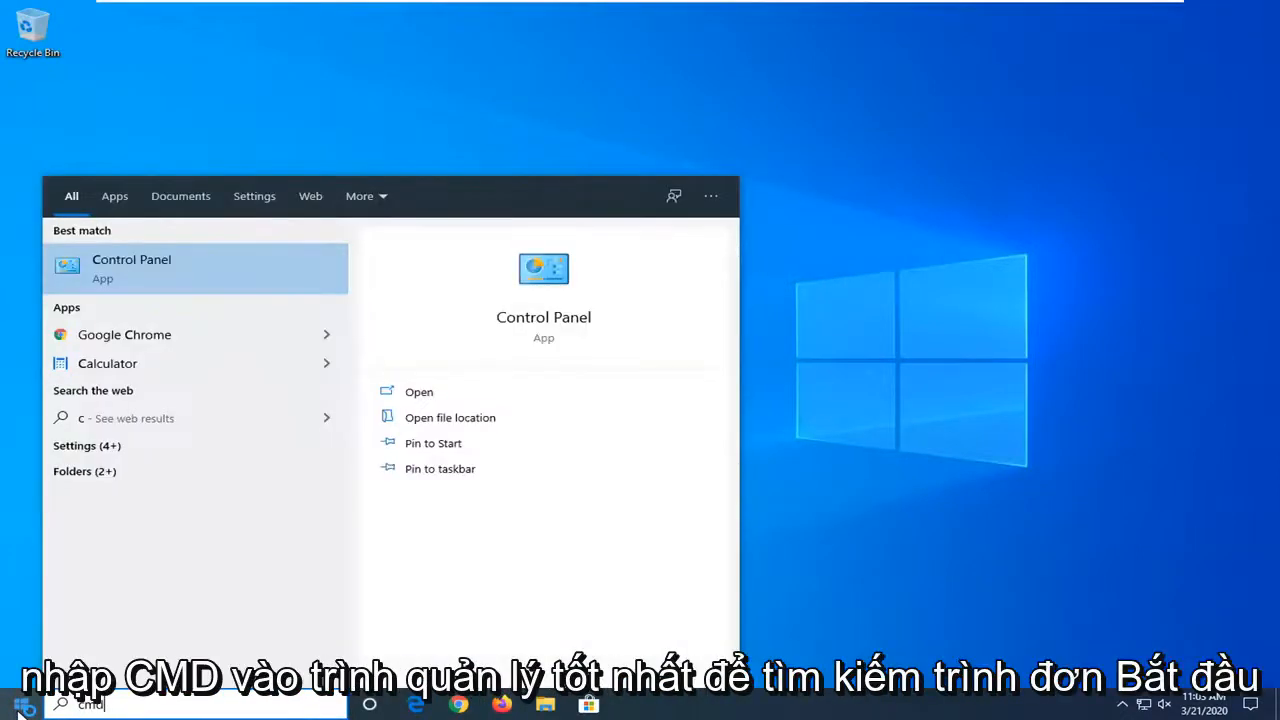
{"action": "type", "text": "md"}
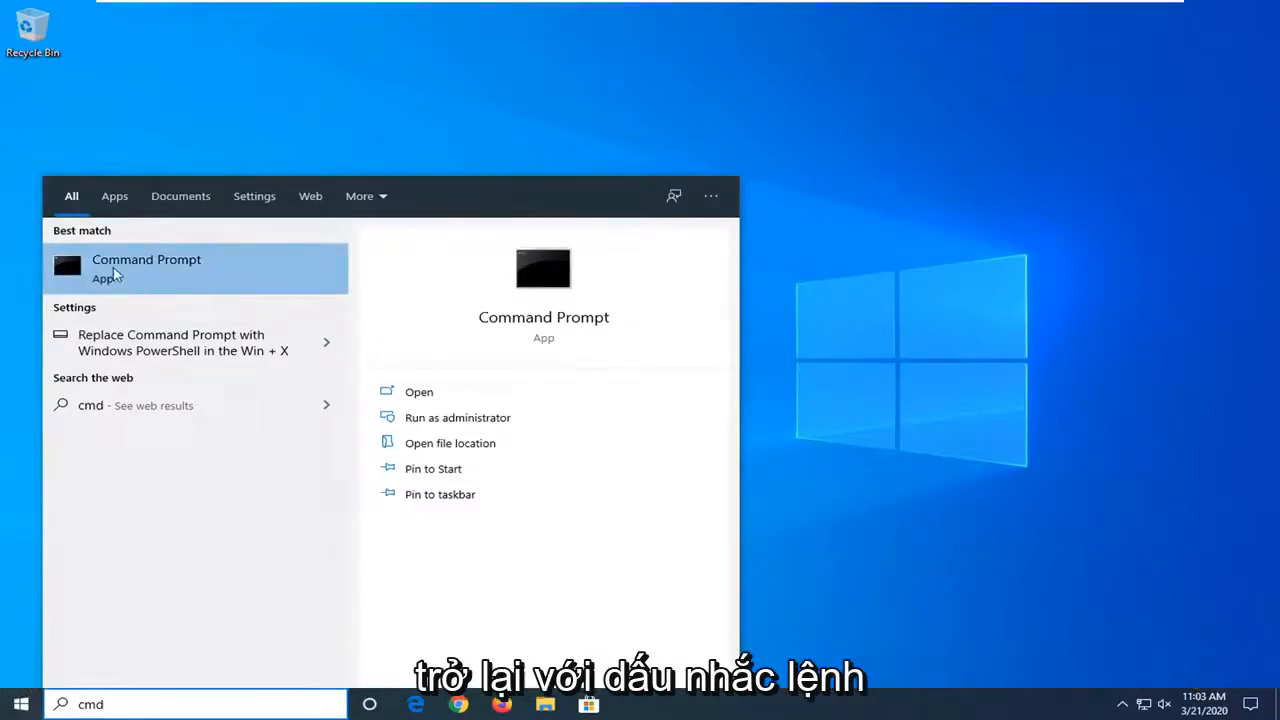
{"action": "right_click", "coordinate": [146, 265]}
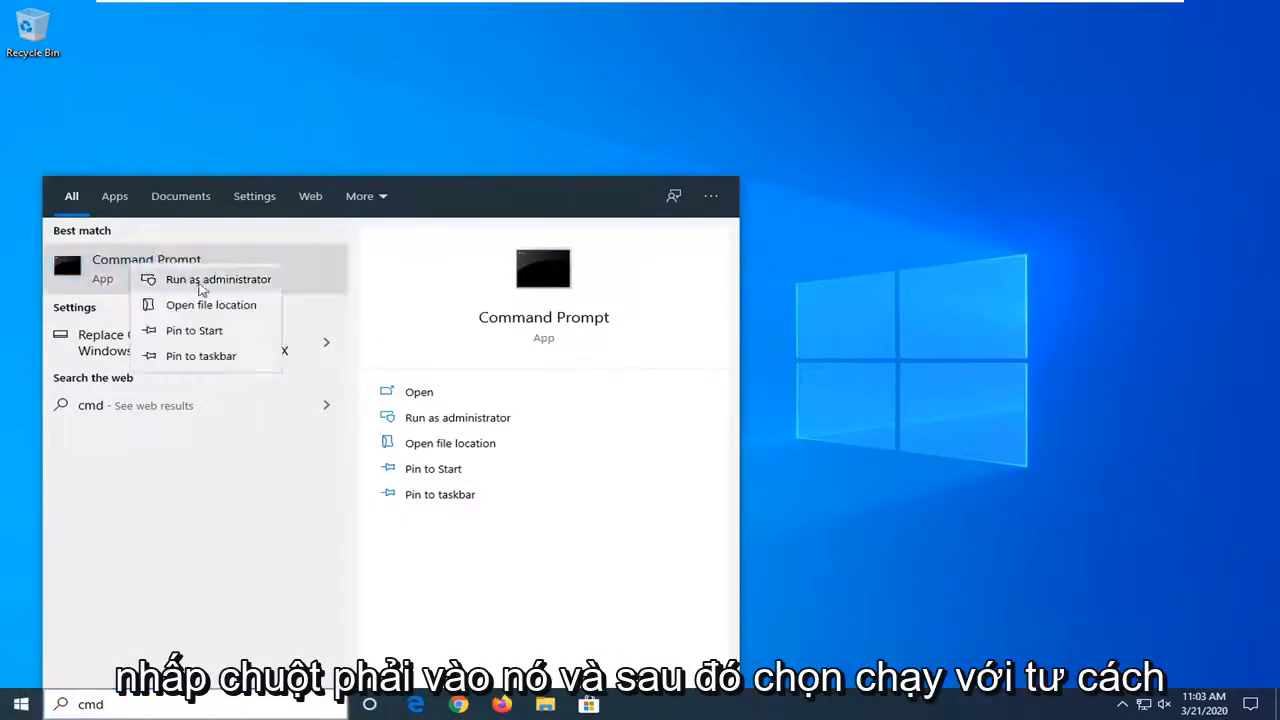
{"action": "left_click", "coordinate": [218, 279]}
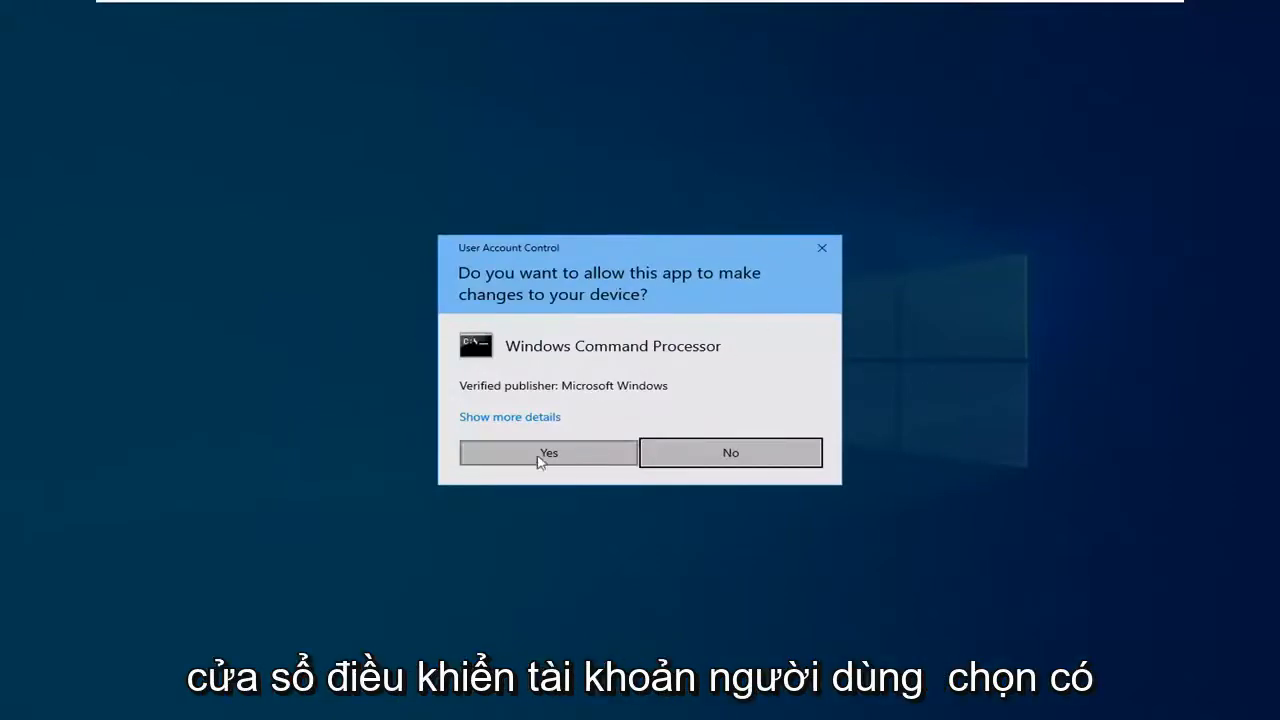
{"action": "left_click", "coordinate": [548, 452]}
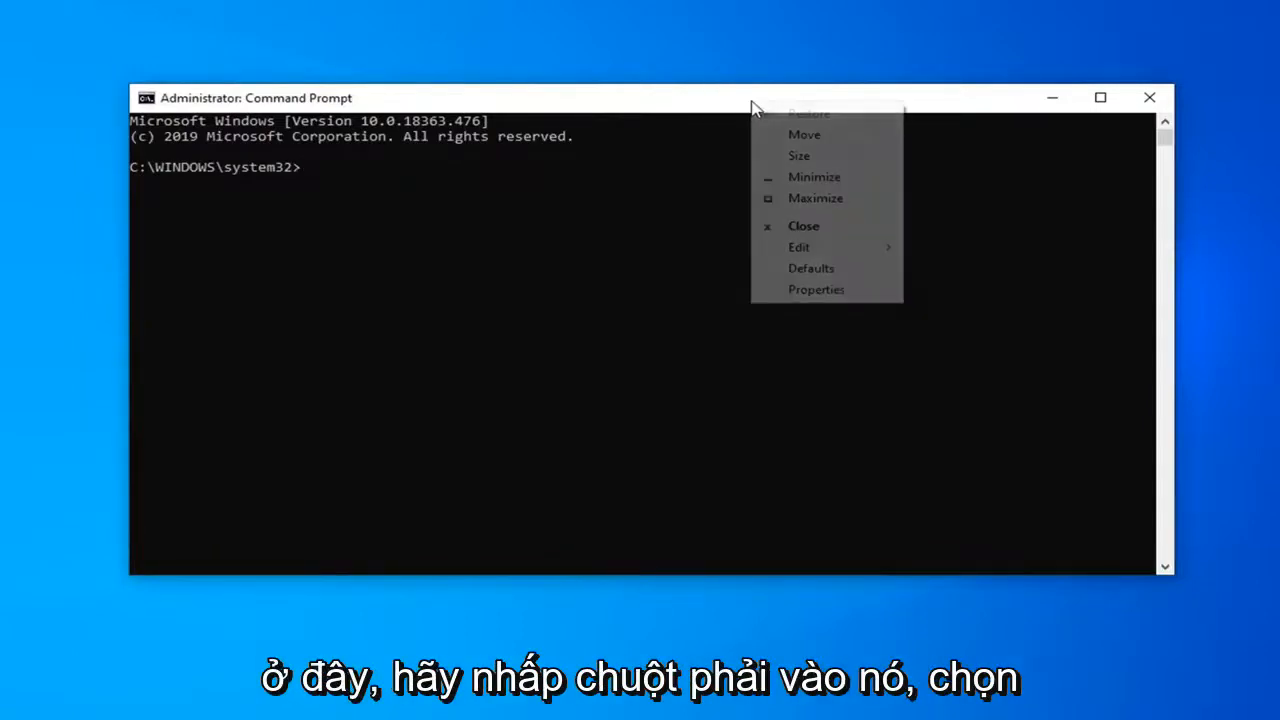
{"action": "mouse_move", "coordinate": [798, 247]}
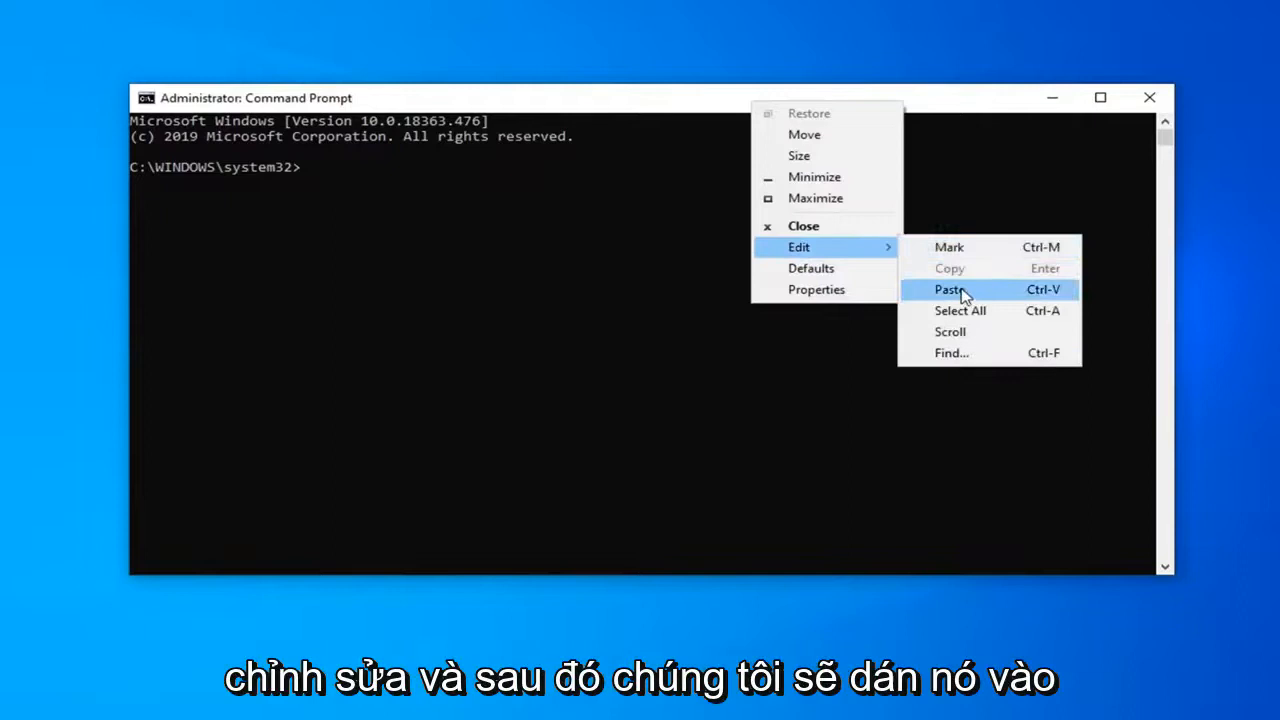
Paste 'shutdown /s /f /t 0' at the administrator prompt without running it.
{"action": "left_click", "coordinate": [949, 289]}
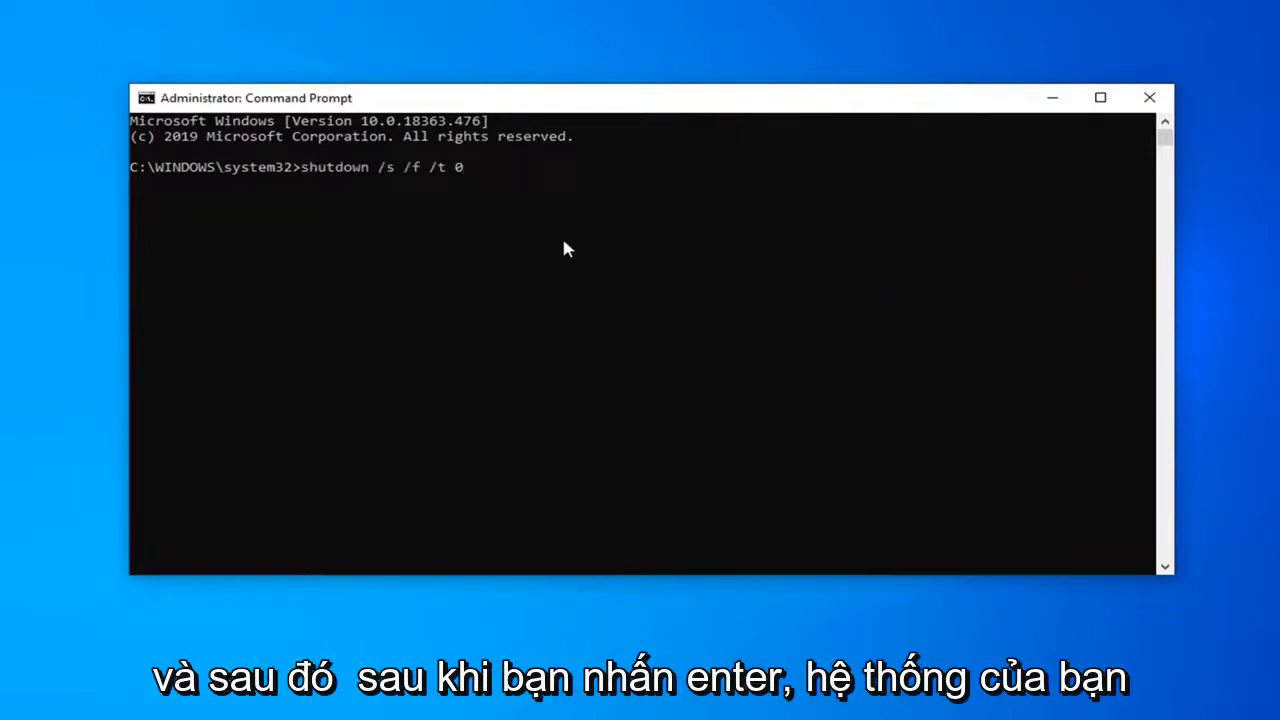